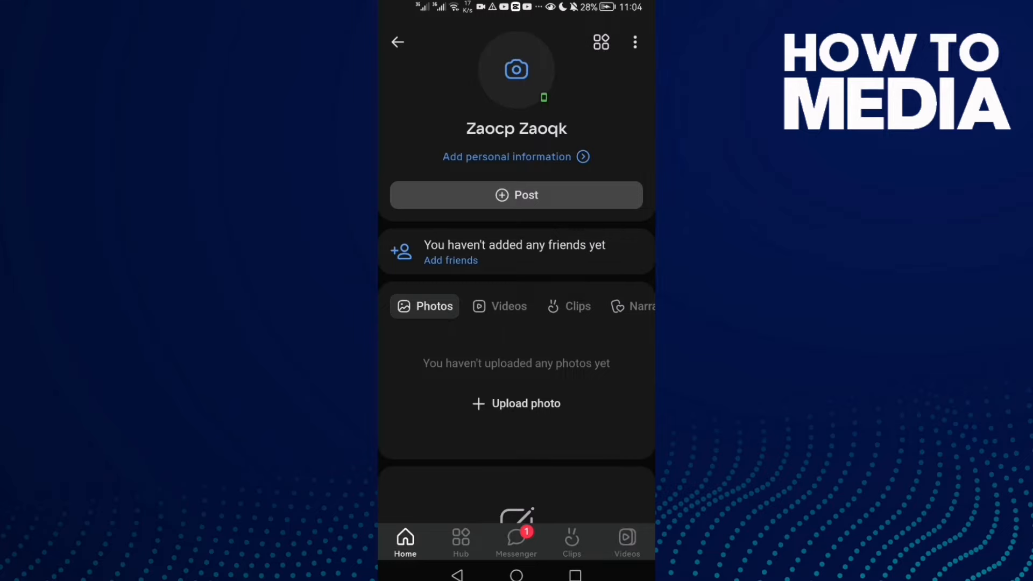
# Reach the profile editing page from the profile's three-dot menu via Edit profile
pyautogui.click(635, 42)
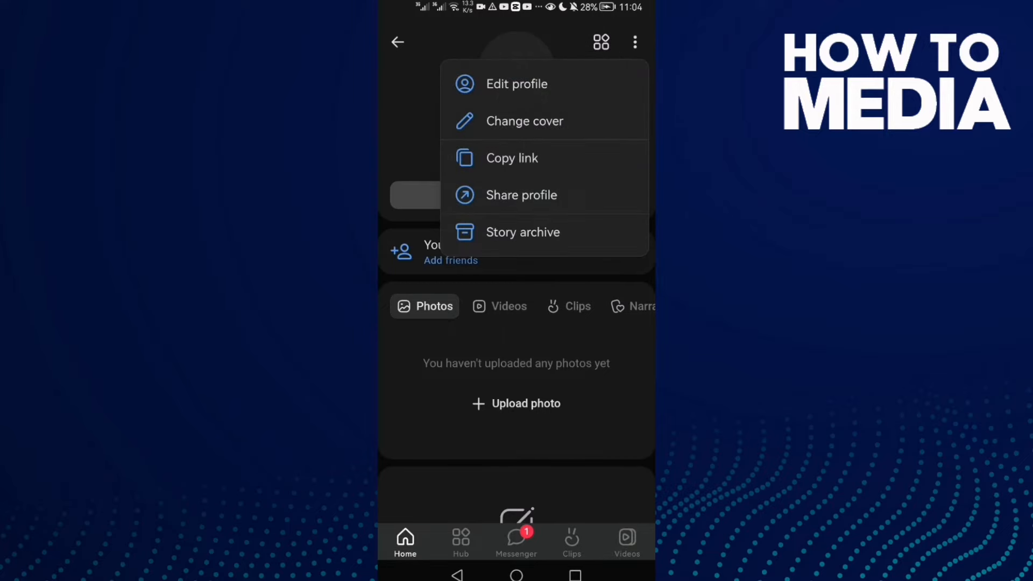
pyautogui.click(517, 84)
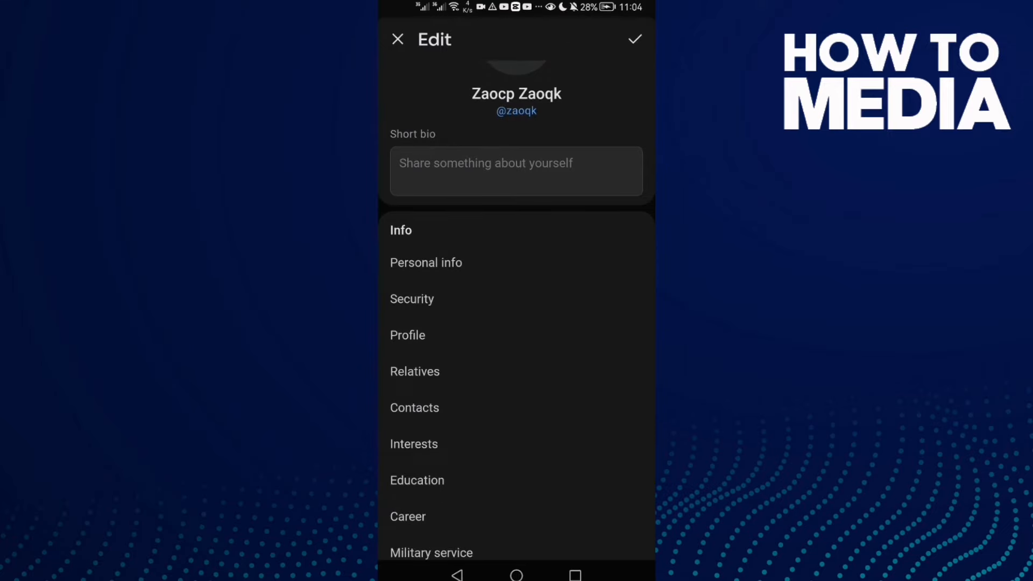
# In Security settings, switch off 'Protection from suspicious apps' and confirm with Disable
pyautogui.click(411, 298)
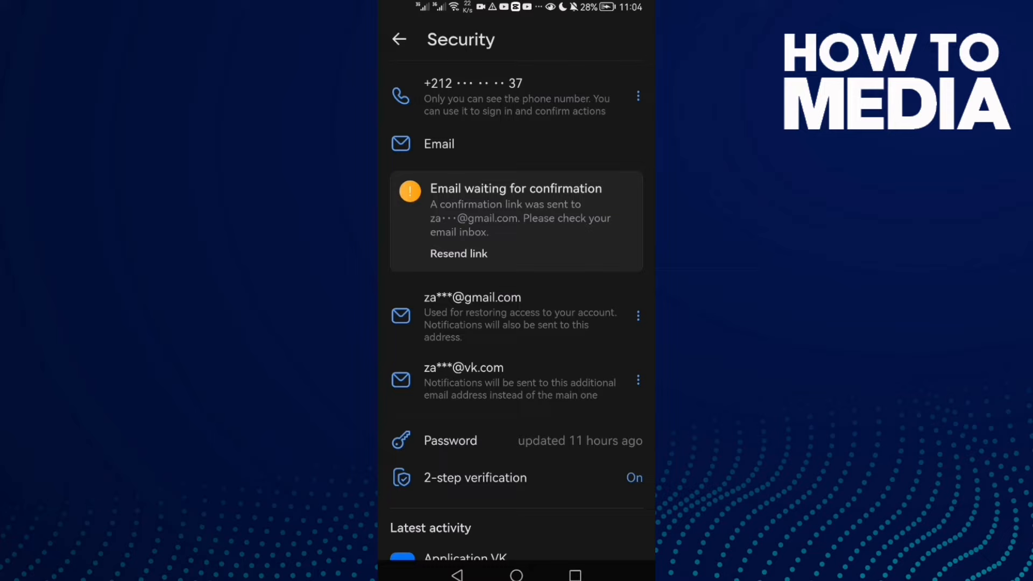
pyautogui.scroll(-3)
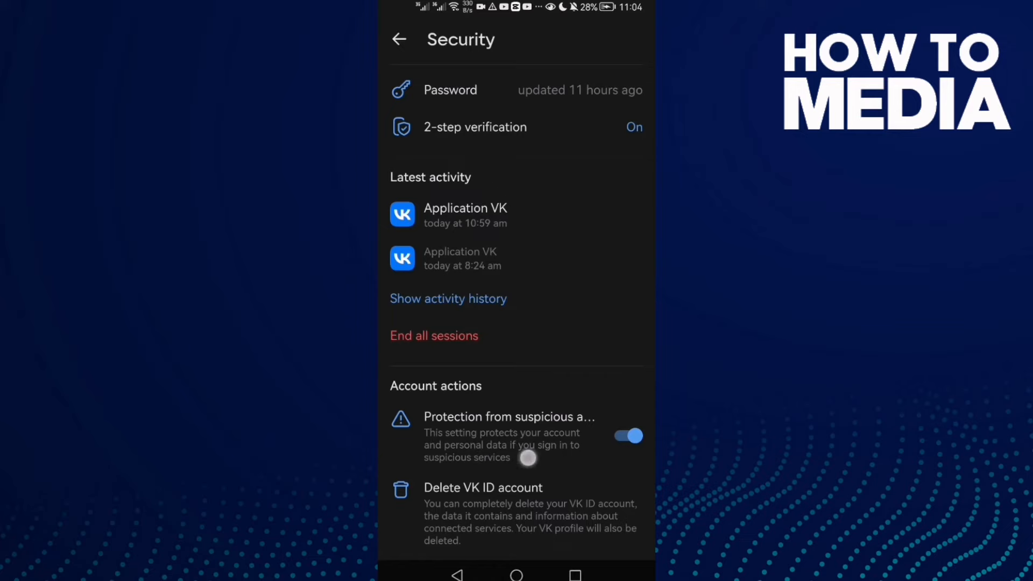
pyautogui.click(626, 436)
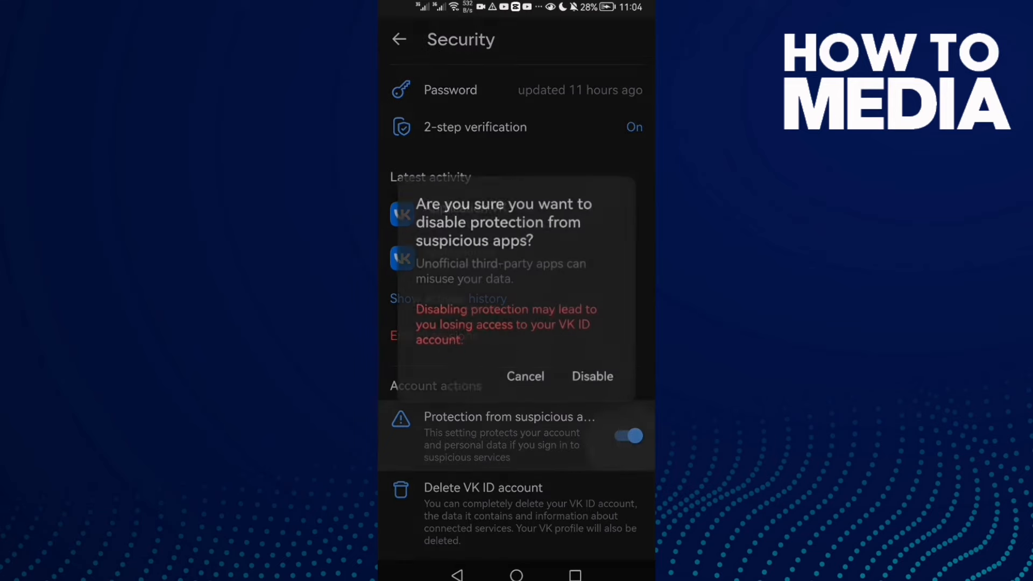
pyautogui.click(591, 376)
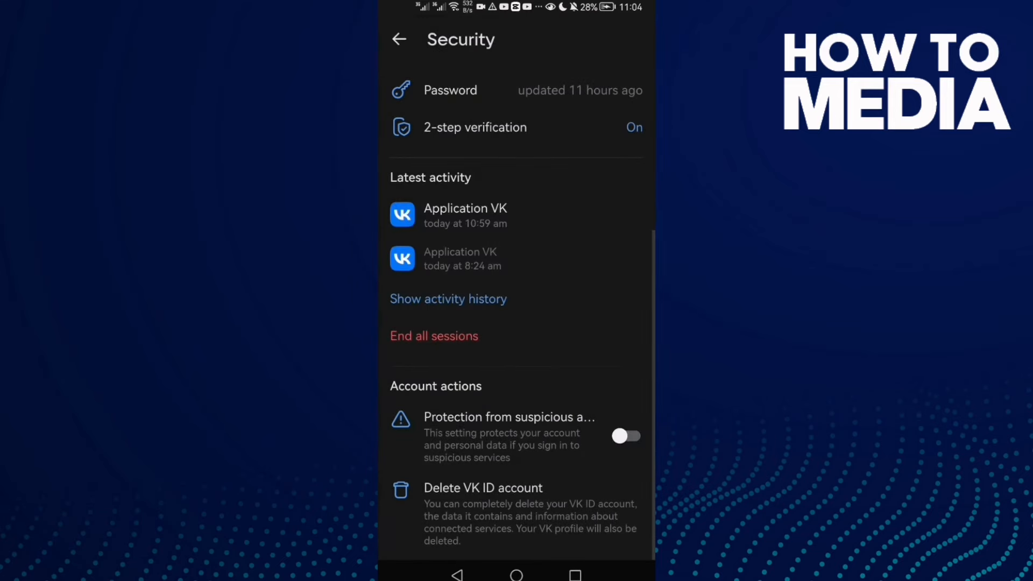